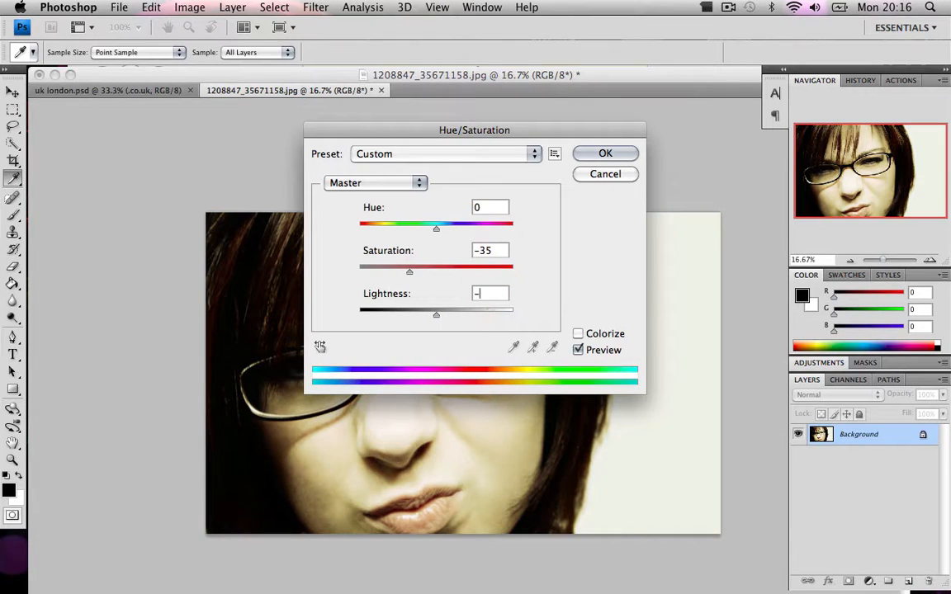
Apply the Hue/Saturation adjustment with Saturation at -35 for a muted warm tone.
click(605, 153)
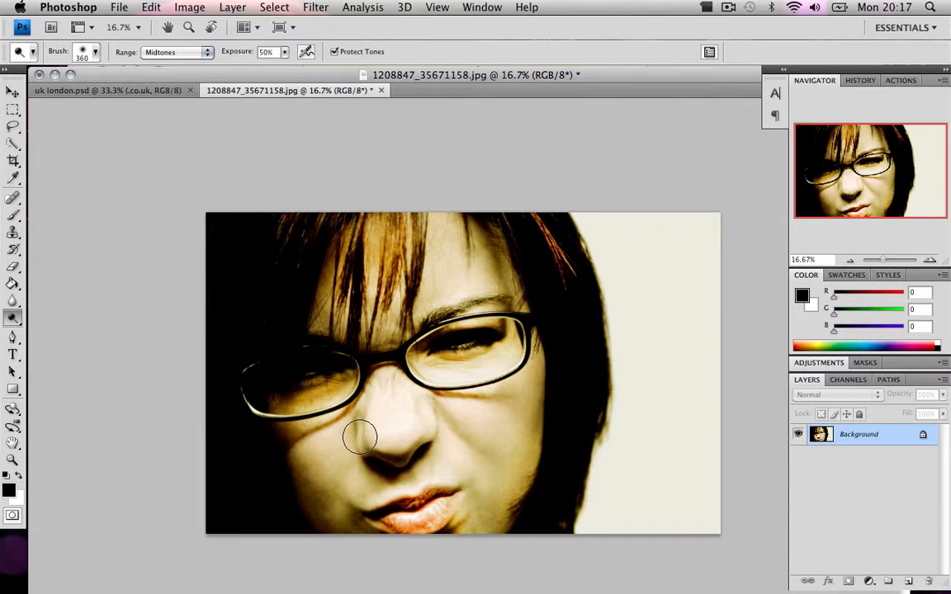